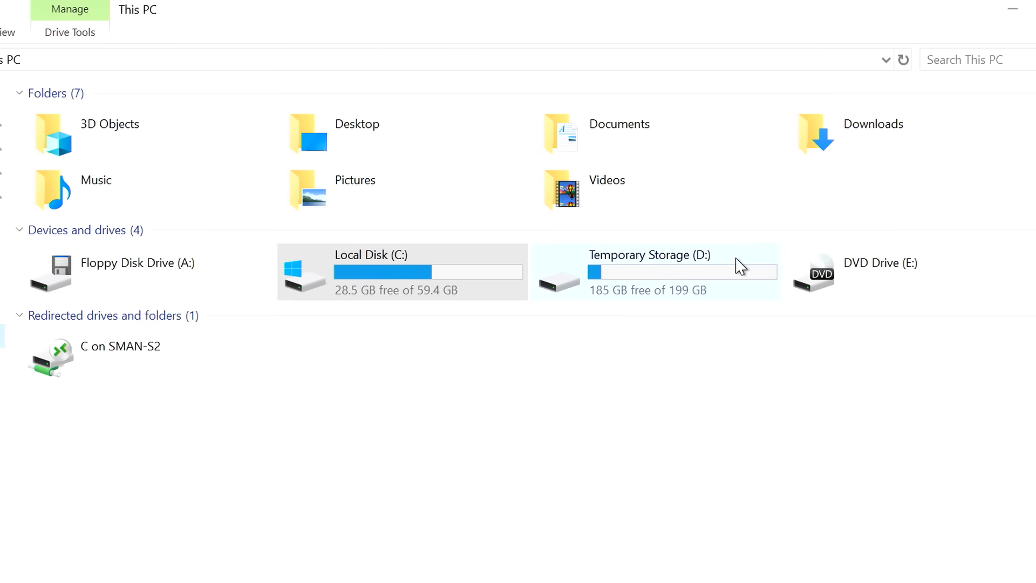
Switch from File Explorer back to the PowerShell ISE session with the AppAttach scripts.
{"action": "left_click", "coordinate": [397, 270]}
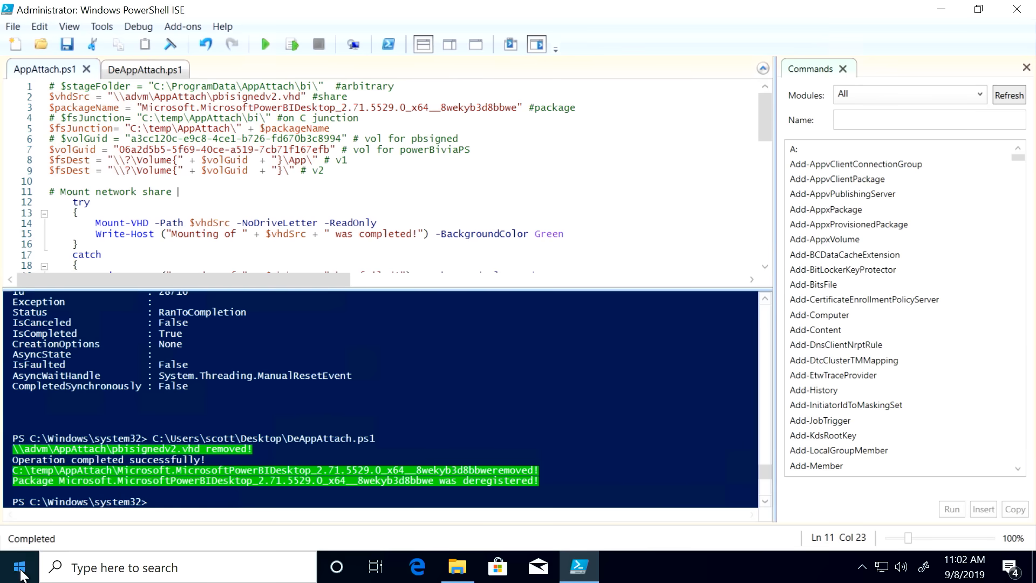
Rerun AppAttach.ps1 to remount pbisignedv2.vhd and confirm it completes.
{"action": "type", "text": "power"}
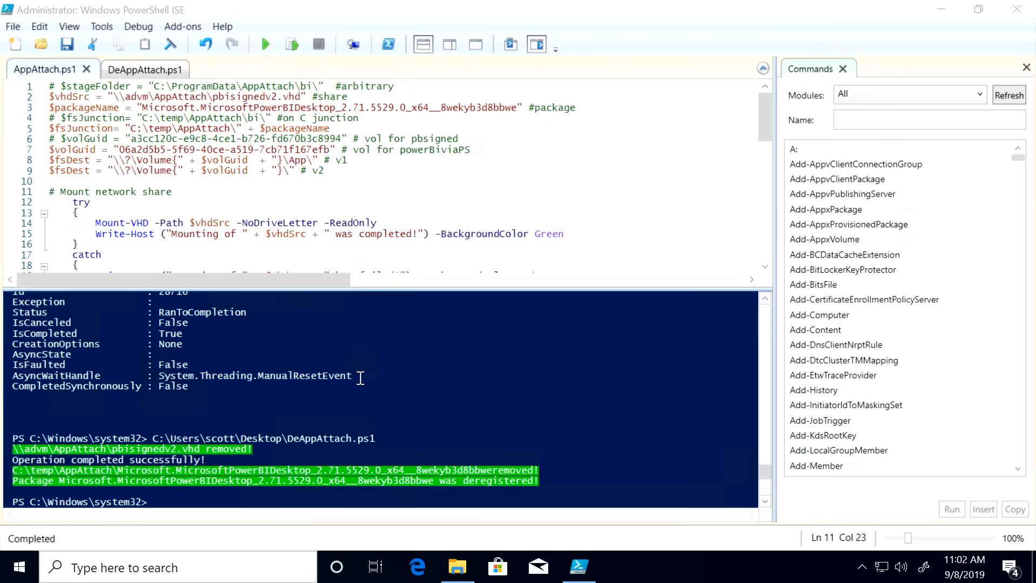
{"action": "left_click", "coordinate": [264, 44]}
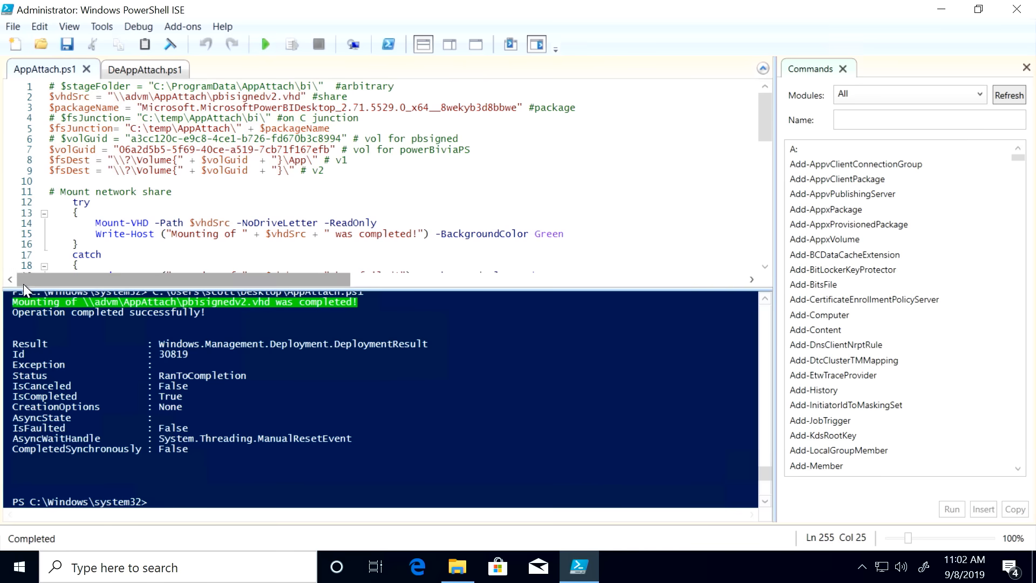
Open the Start menu to find Power BI Desktop under Recently added.
{"action": "left_click", "coordinate": [18, 567]}
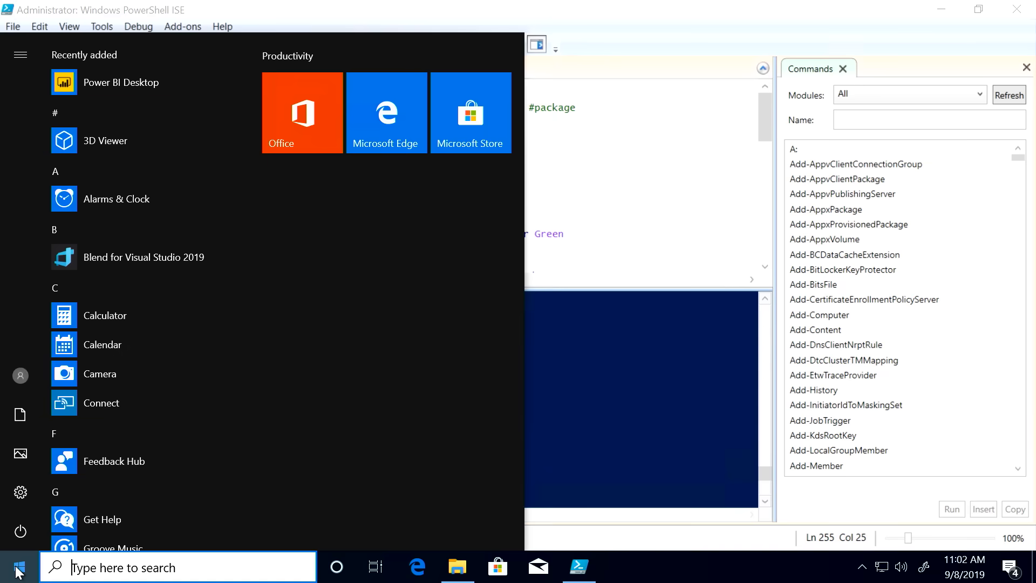
{"action": "mouse_move", "coordinate": [111, 94]}
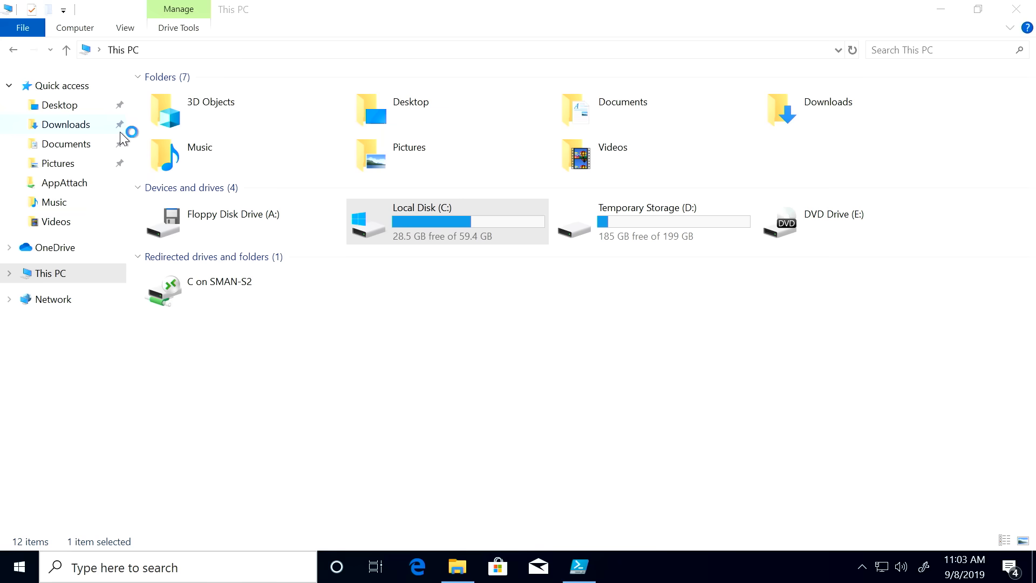
{"action": "left_click", "coordinate": [620, 567]}
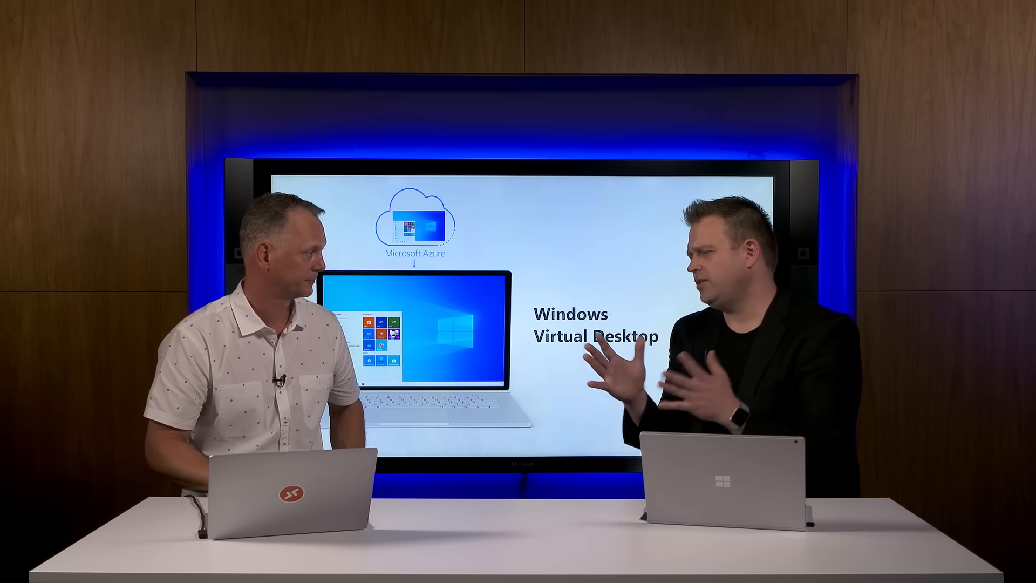
{"action": "left_click", "coordinate": [457, 567]}
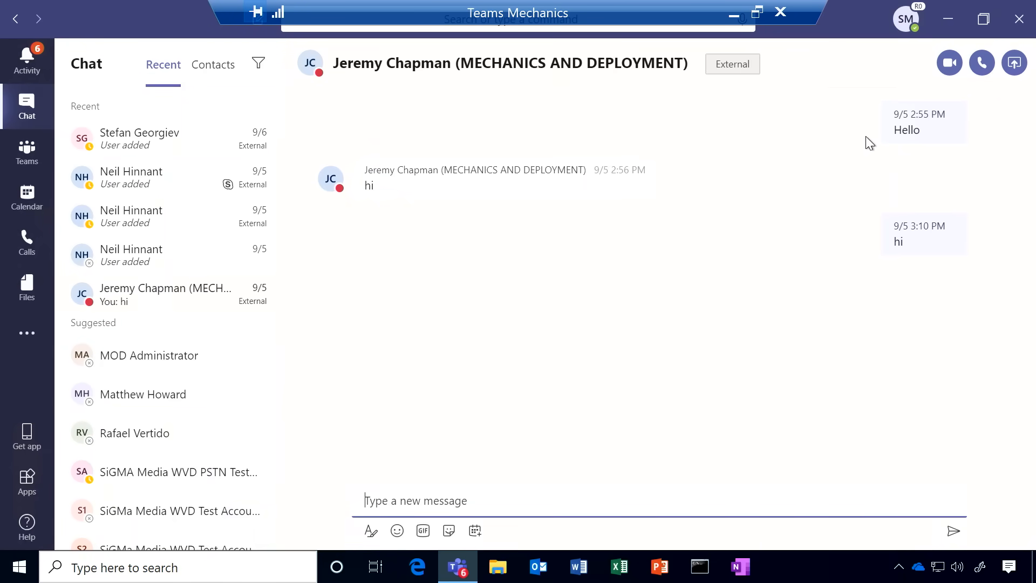
{"action": "mouse_move", "coordinate": [948, 63]}
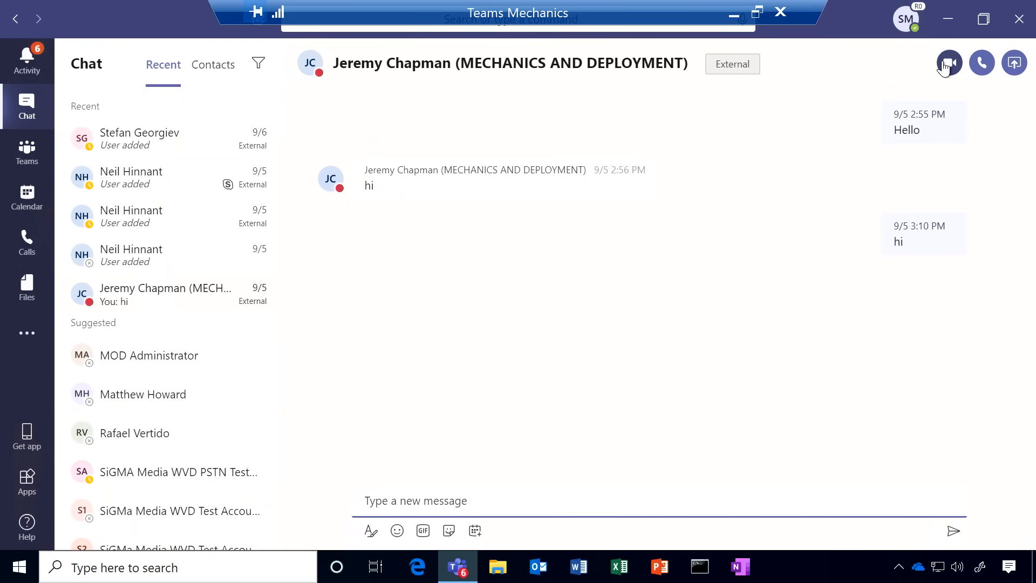
Start a video call with the contact from the open Teams chat.
{"action": "left_click", "coordinate": [949, 62]}
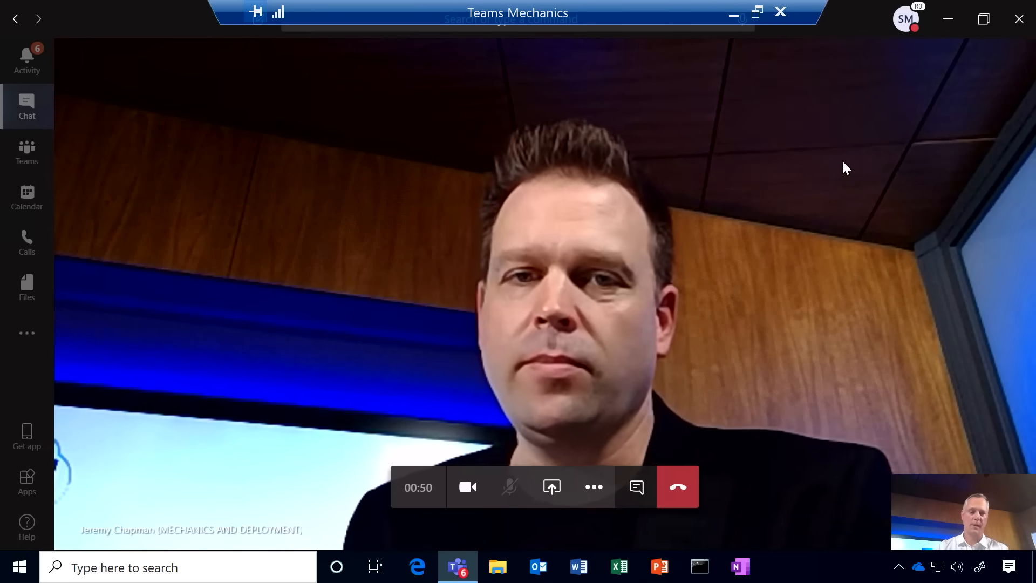
End the video call and quit Teams completely from the taskbar.
{"action": "left_click", "coordinate": [677, 487]}
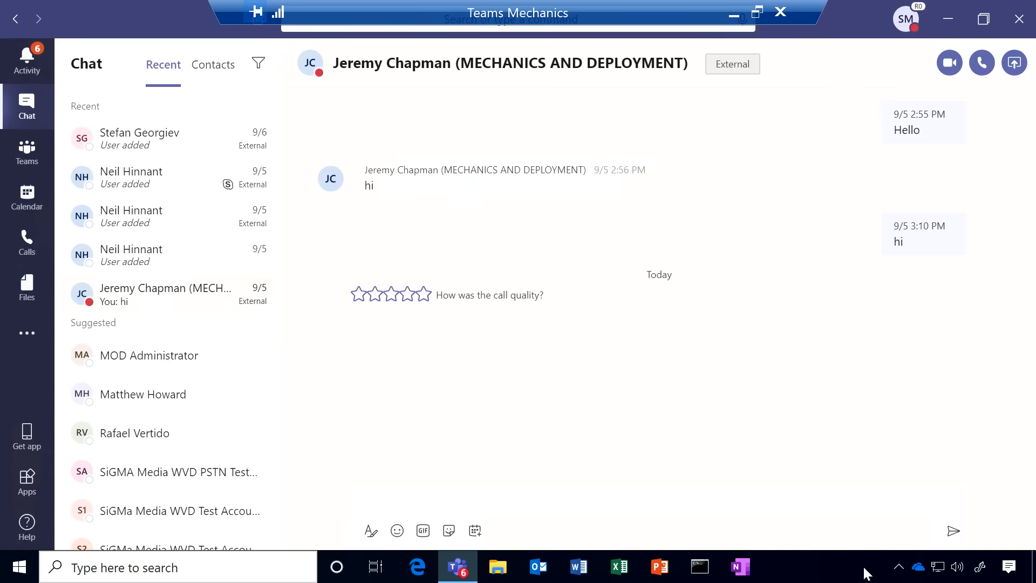
{"action": "right_click", "coordinate": [457, 567]}
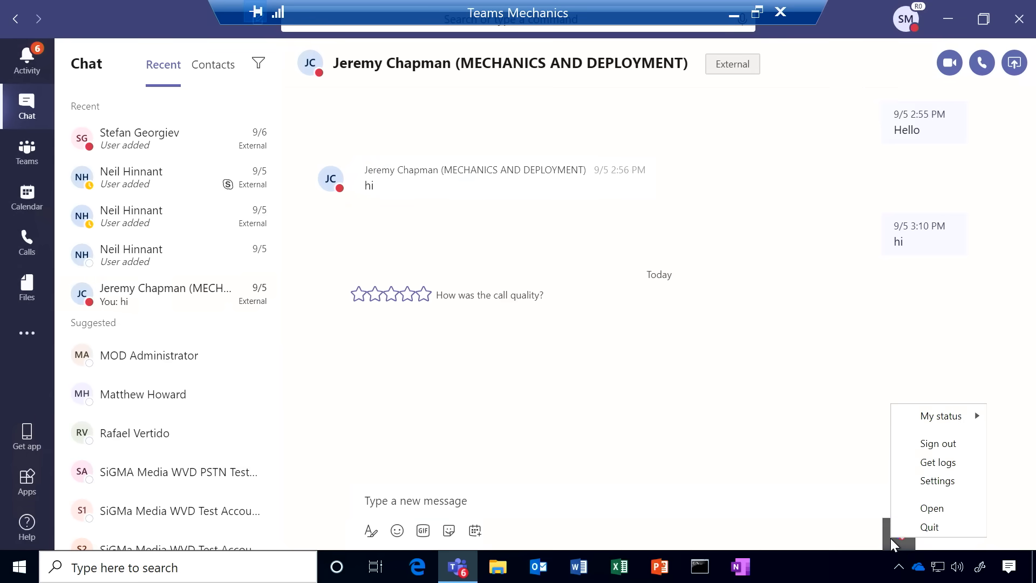
{"action": "left_click", "coordinate": [930, 527]}
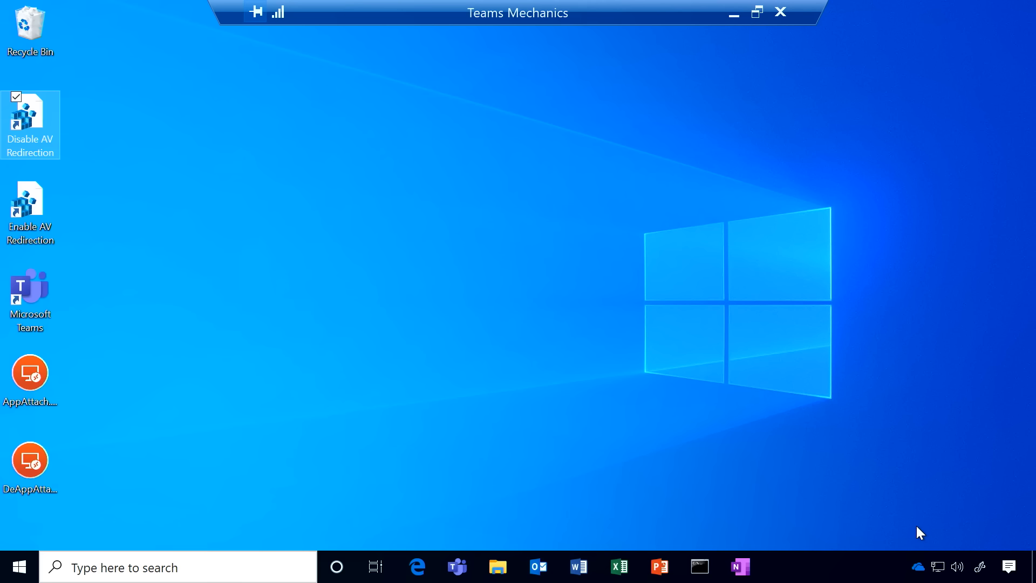
{"action": "mouse_move", "coordinate": [306, 304]}
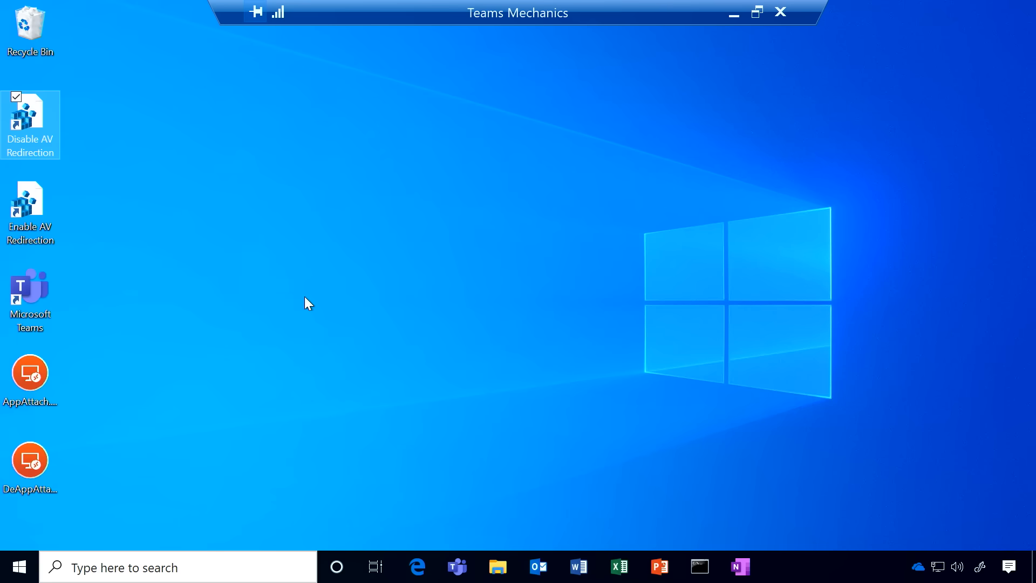
Run Enable AV Redirection and accept adding its values to the registry.
{"action": "double_click", "coordinate": [30, 118]}
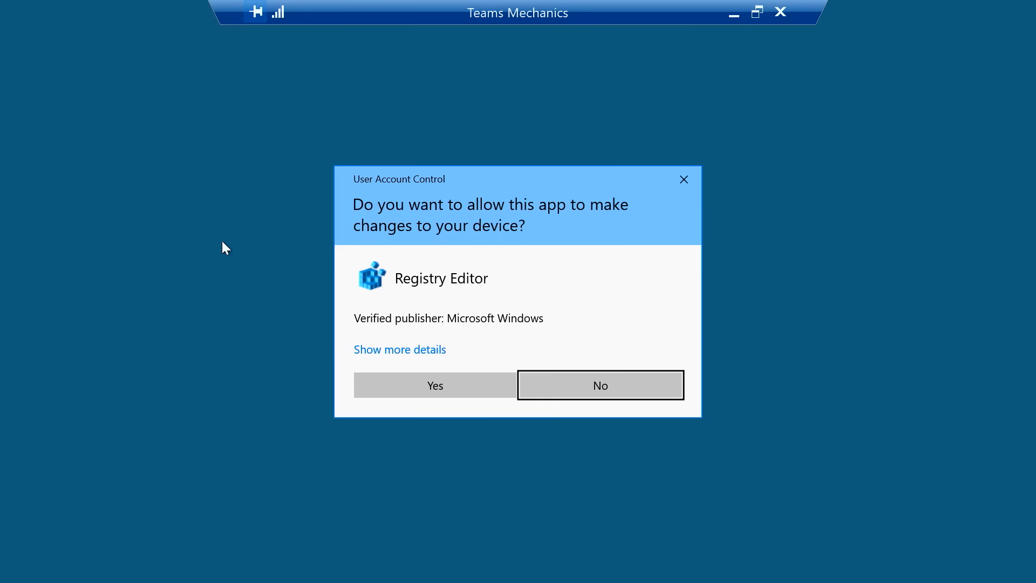
{"action": "left_click", "coordinate": [434, 386]}
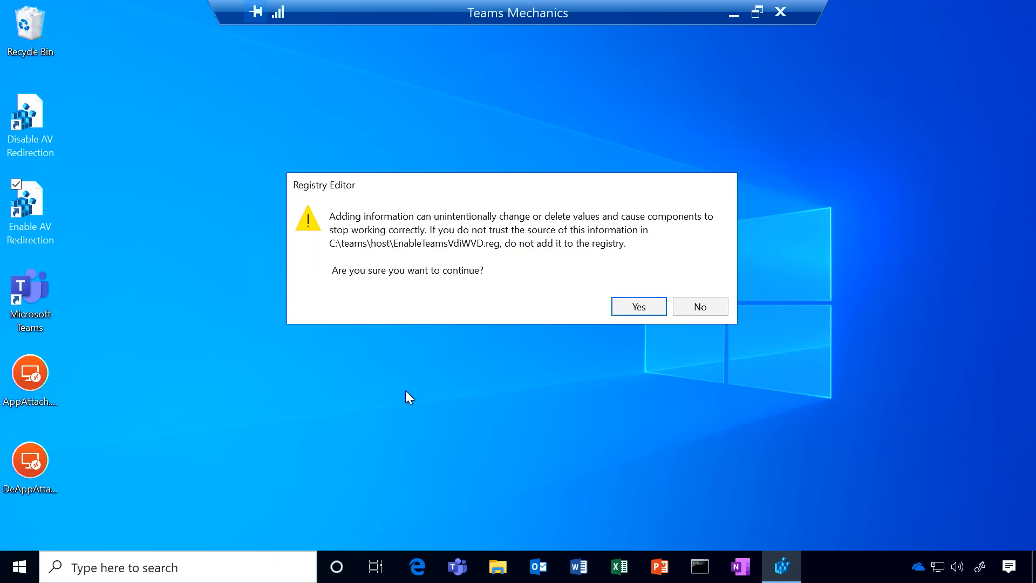
{"action": "left_click", "coordinate": [637, 306]}
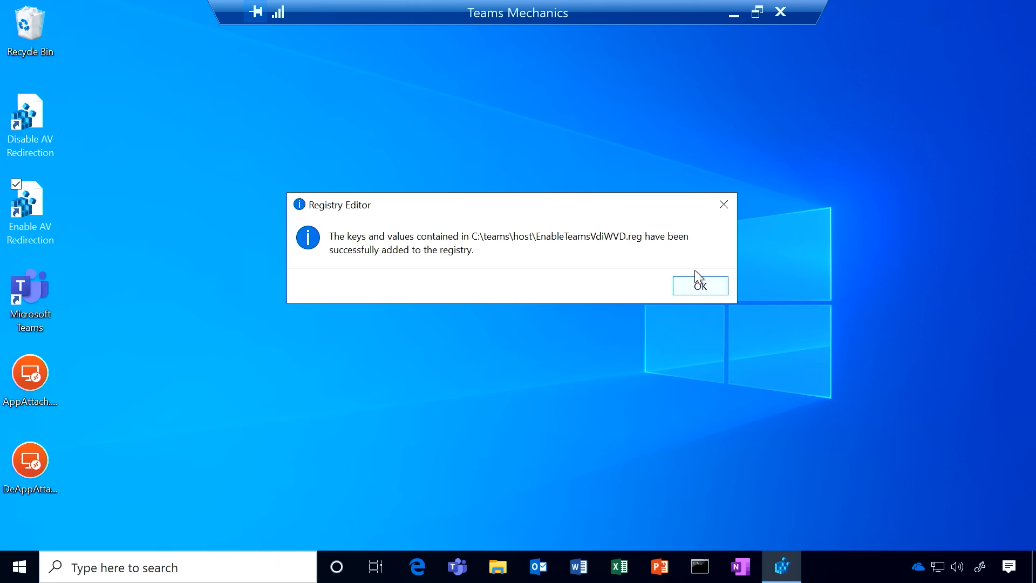
{"action": "left_click", "coordinate": [700, 285]}
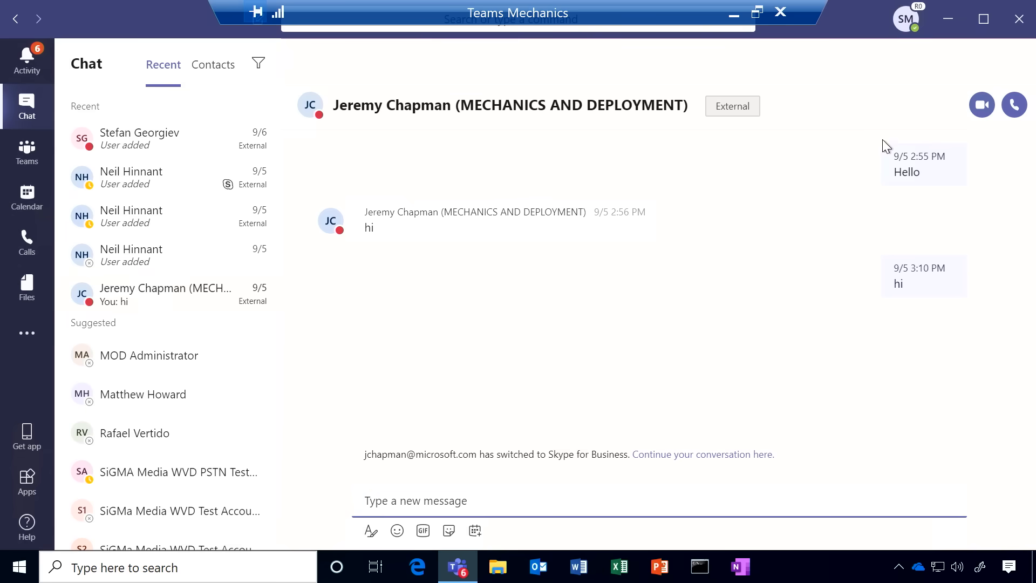
{"action": "left_click", "coordinate": [1013, 105]}
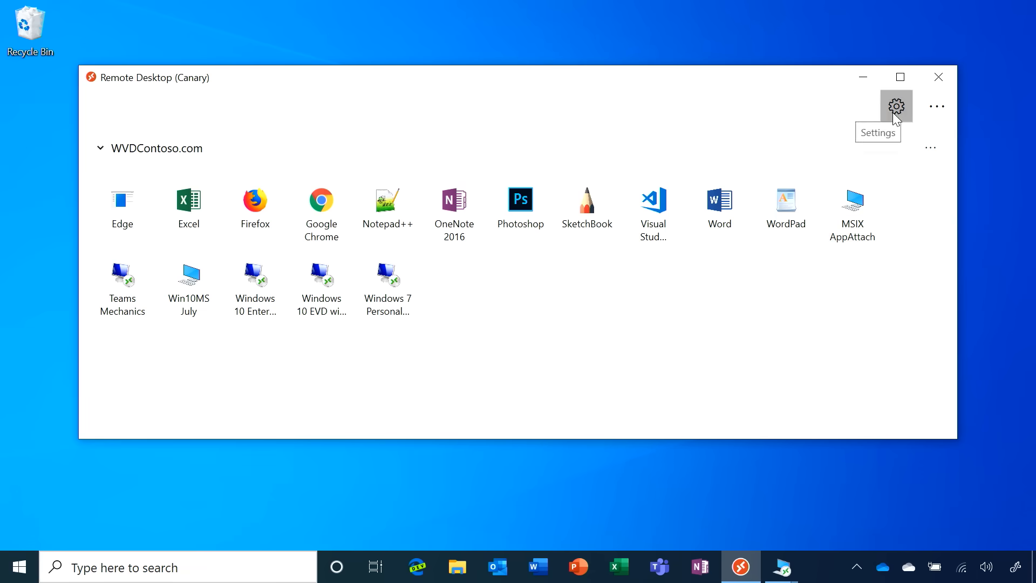
Set the Remote Desktop client's App Mode to Dark.
{"action": "left_click", "coordinate": [896, 107]}
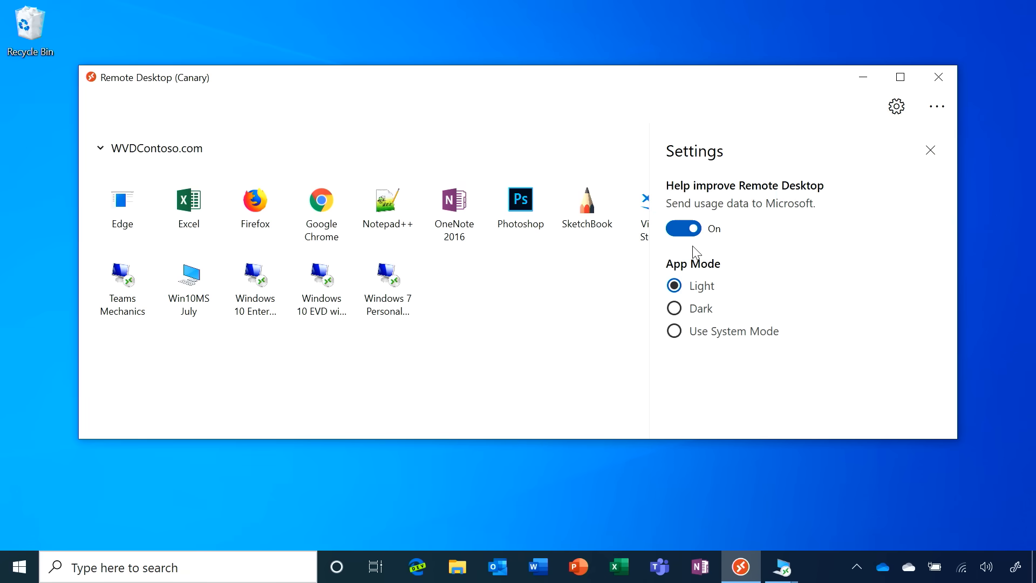
{"action": "left_click", "coordinate": [675, 308]}
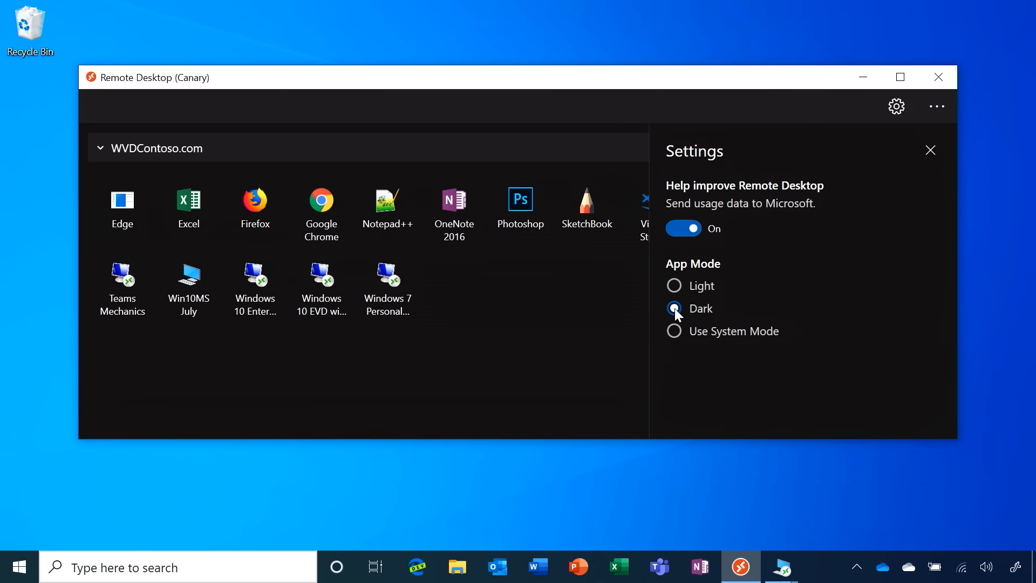
{"action": "left_click", "coordinate": [931, 149]}
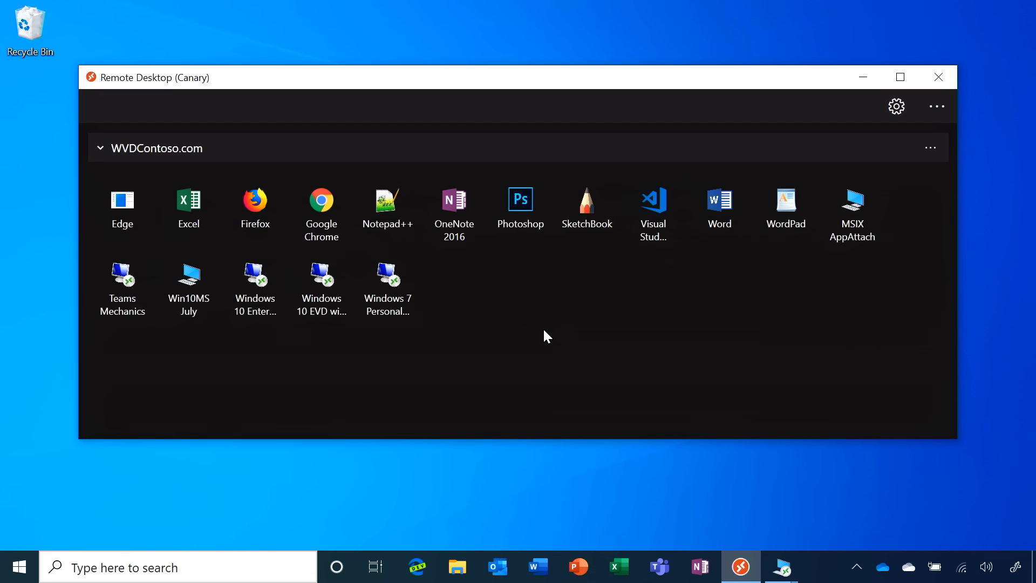
{"action": "mouse_move", "coordinate": [122, 284]}
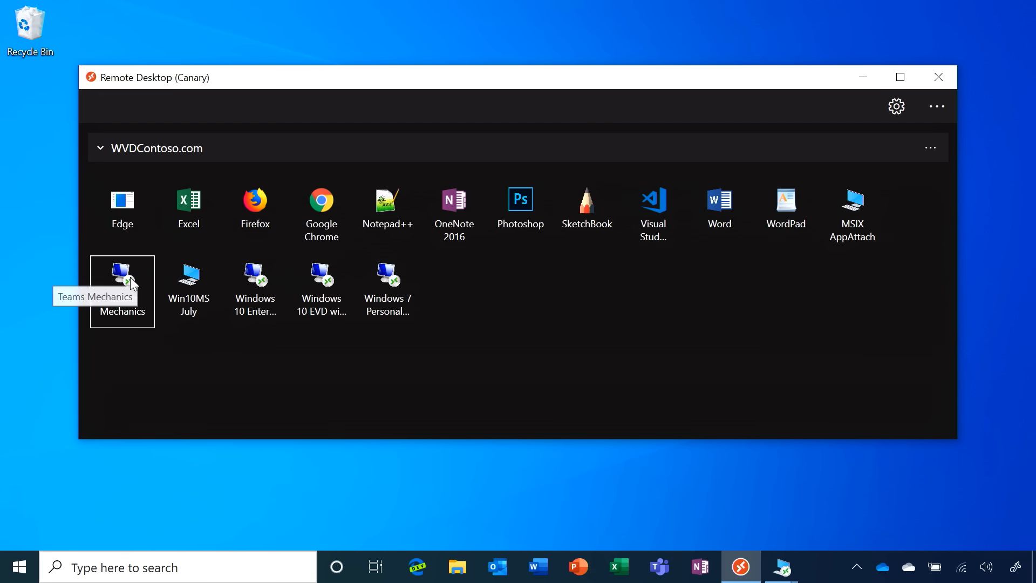
Open the Teams Mechanics connection's settings and scroll its display options.
{"action": "left_click", "coordinate": [121, 276]}
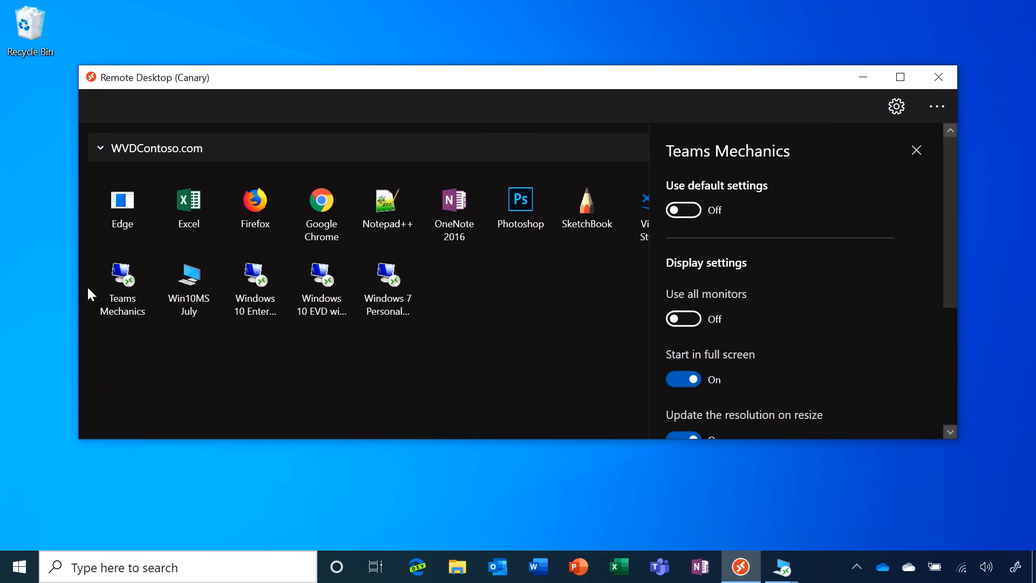
{"action": "mouse_move", "coordinate": [923, 210]}
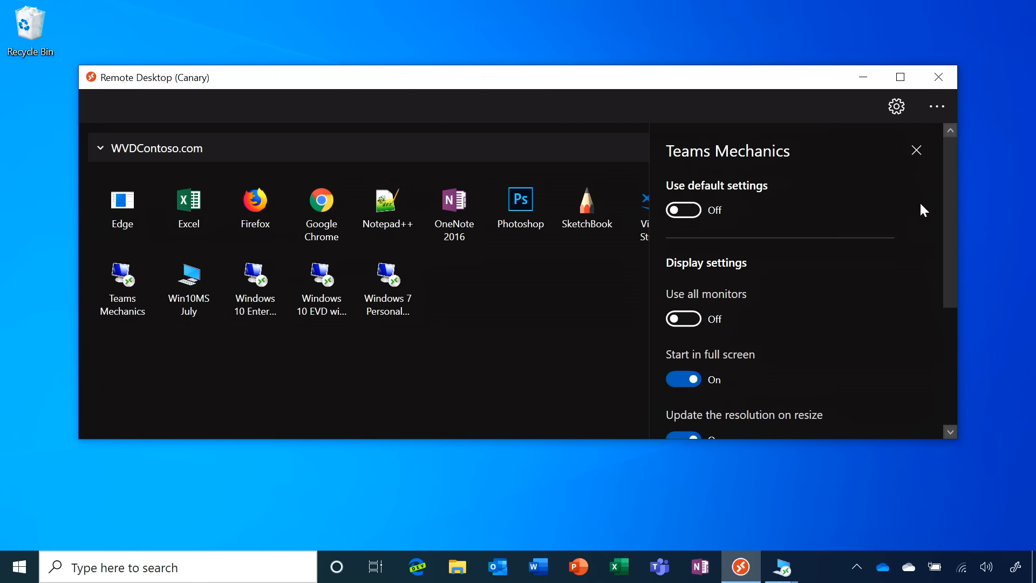
{"action": "scroll", "scroll_direction": "down", "scroll_amount": 3}
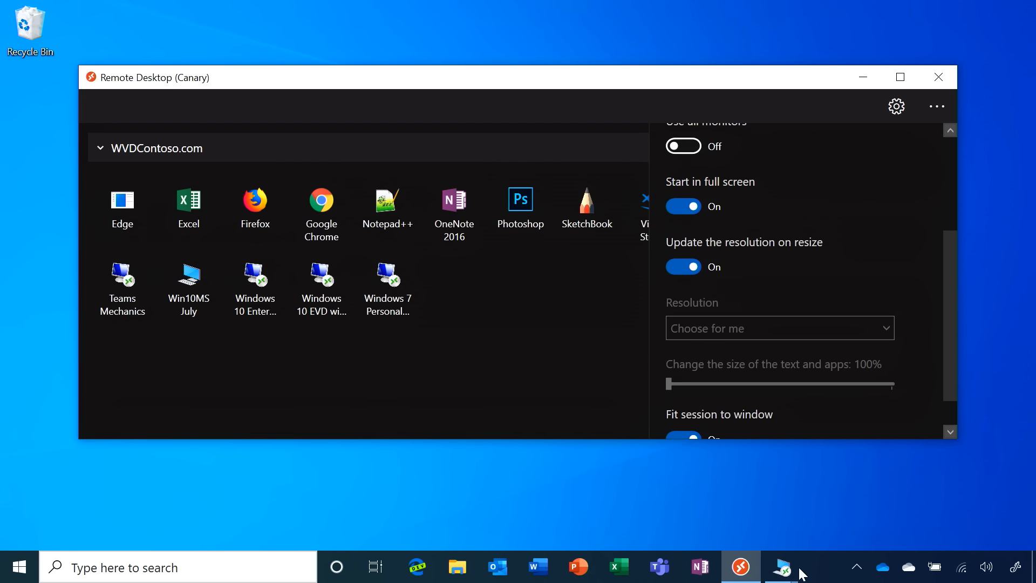
{"action": "mouse_move", "coordinate": [781, 566]}
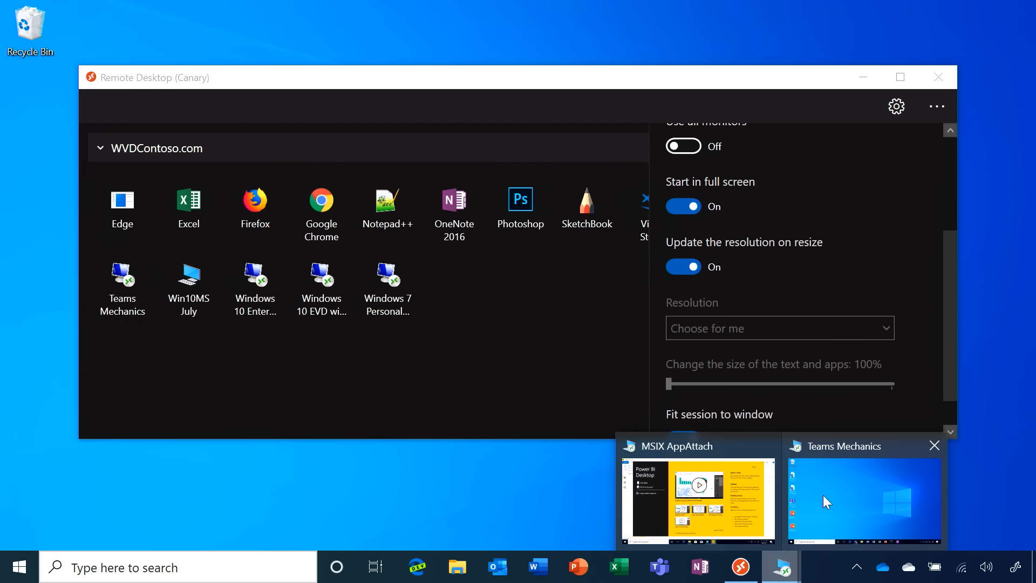
Open the Teams Mechanics session from the taskbar and enlarge its window.
{"action": "left_click", "coordinate": [862, 500]}
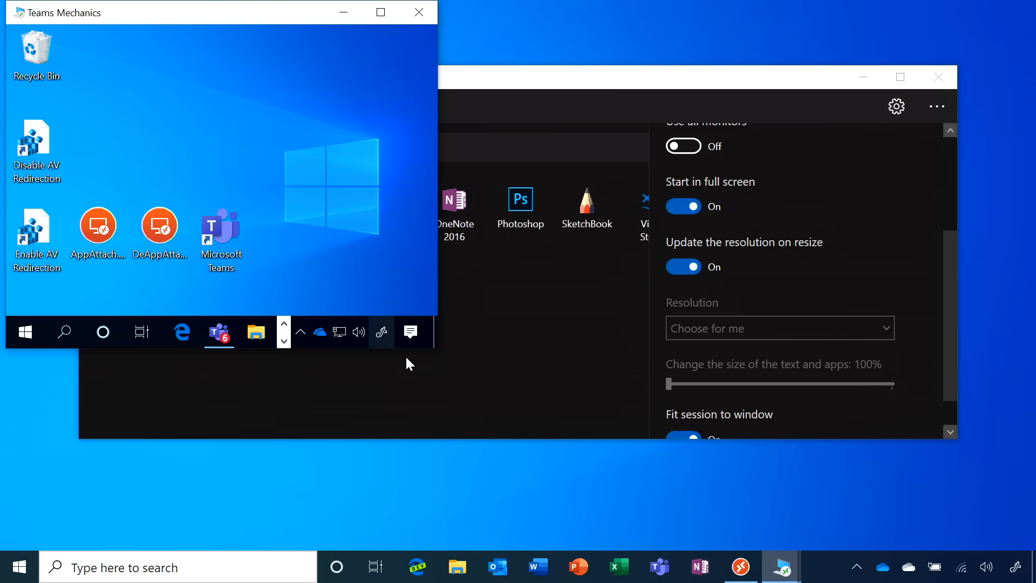
{"action": "mouse_move", "coordinate": [436, 353]}
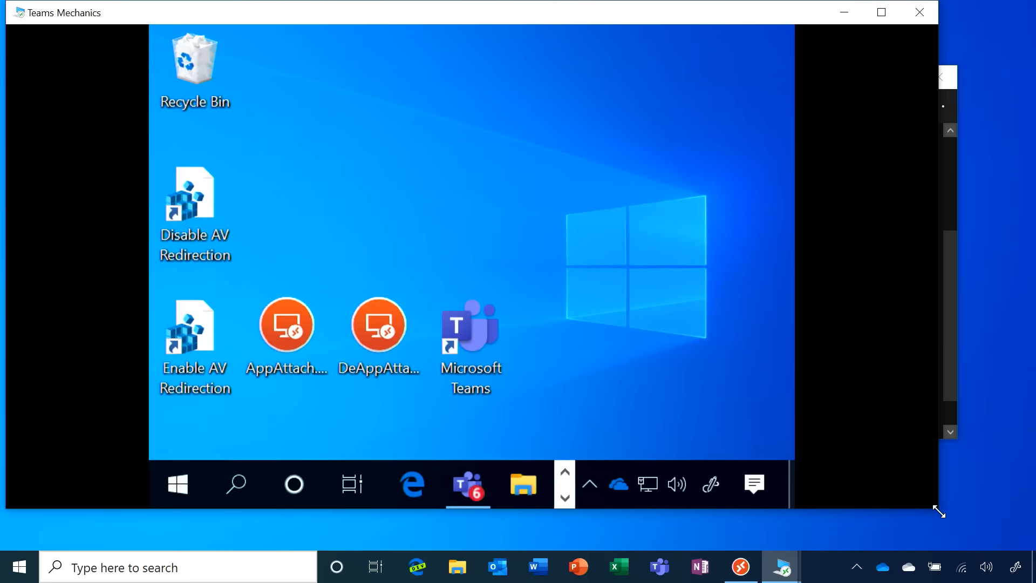
{"action": "left_click", "coordinate": [879, 12]}
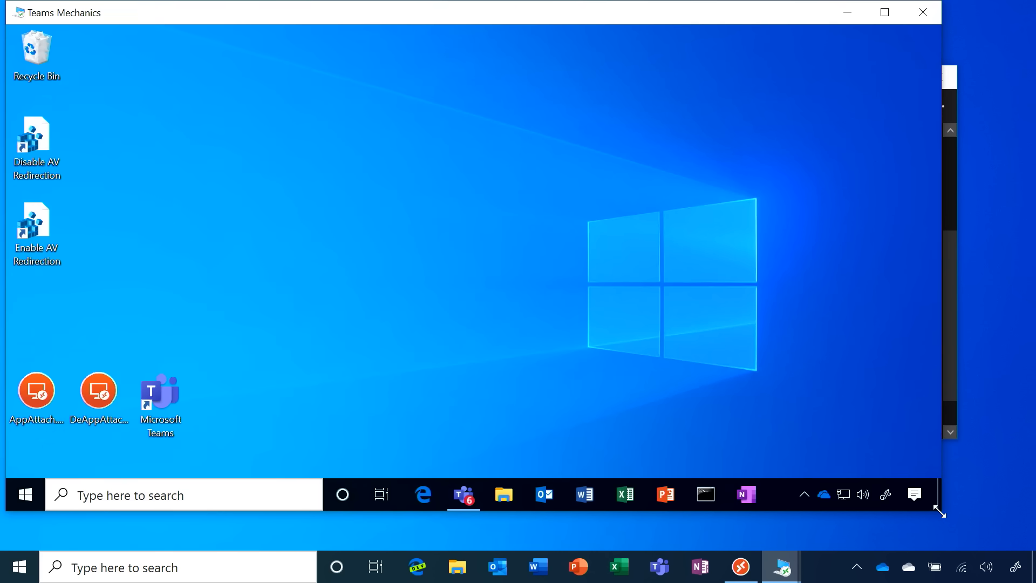